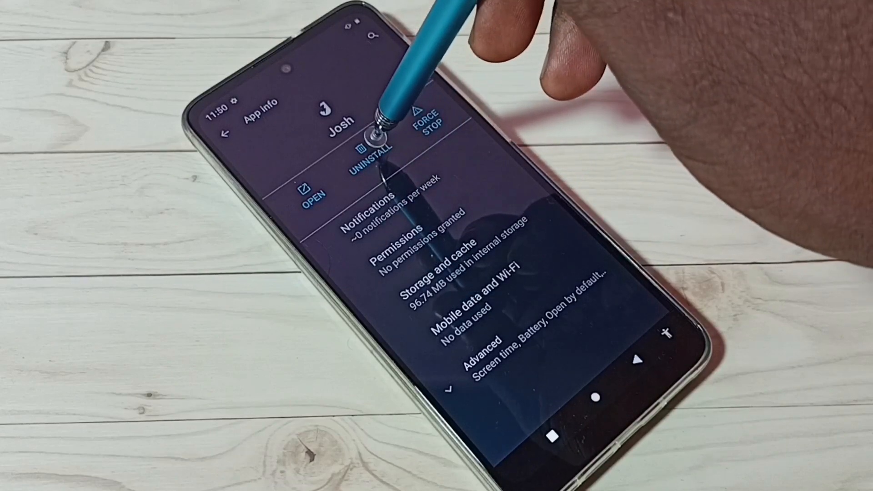
- Uninstall the Josh app from its App info page and confirm the removal
left_click(367, 156)
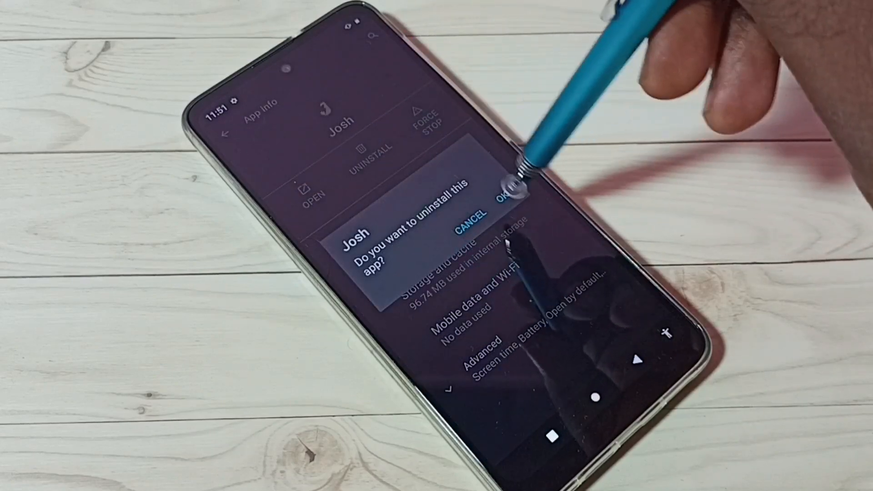
left_click(504, 198)
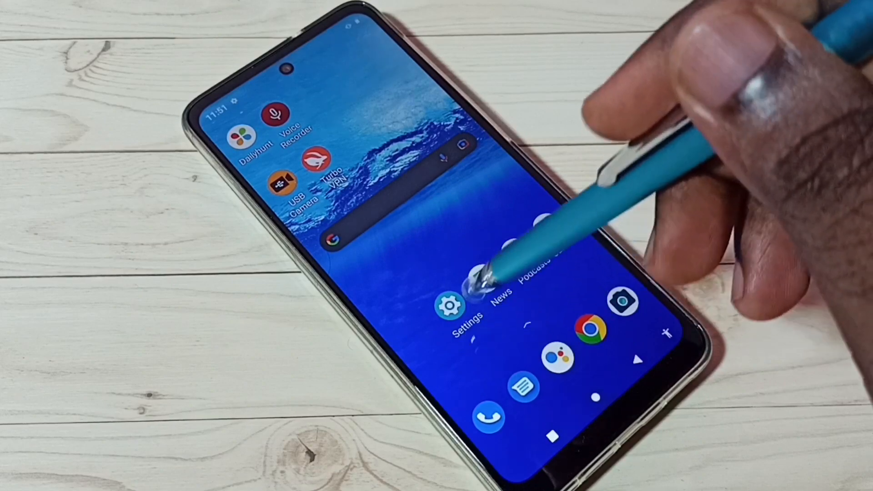
- Reopen Settings from the home screen and show the installed-apps list
left_click(451, 310)
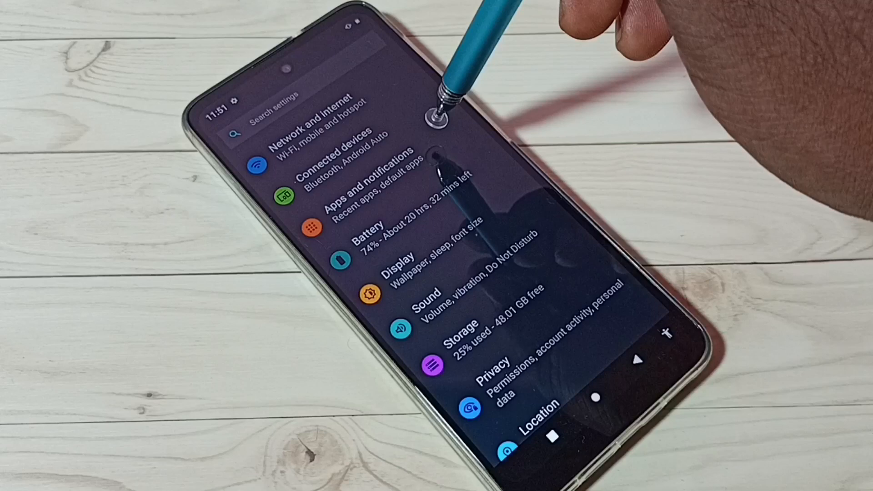
left_click(367, 195)
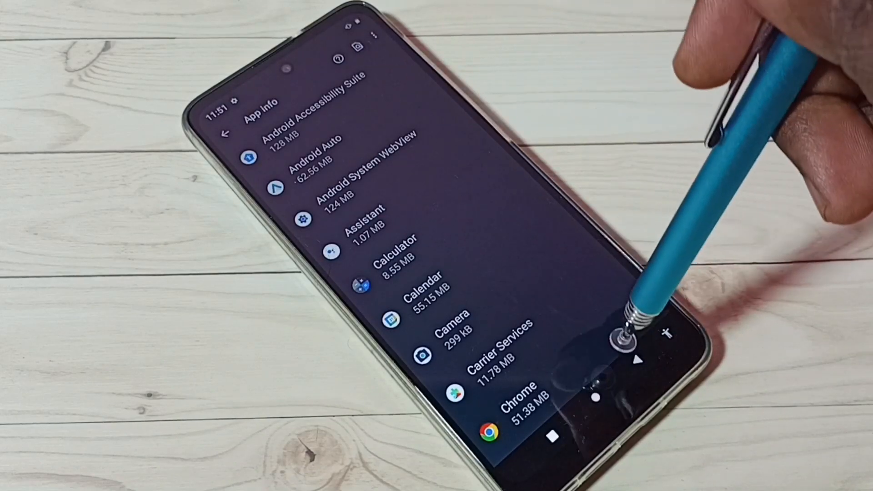
- Find Turbo VPN in the app list, uninstall it and confirm the removal
scroll("down", 3)
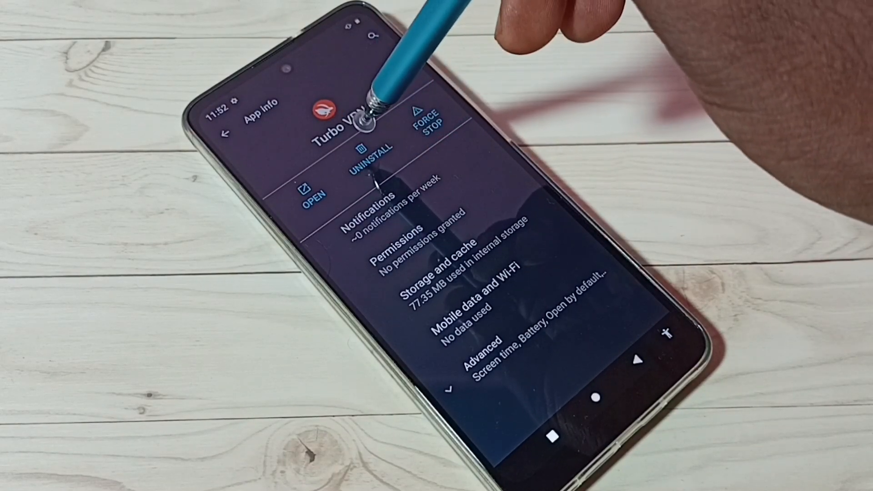
left_click(365, 155)
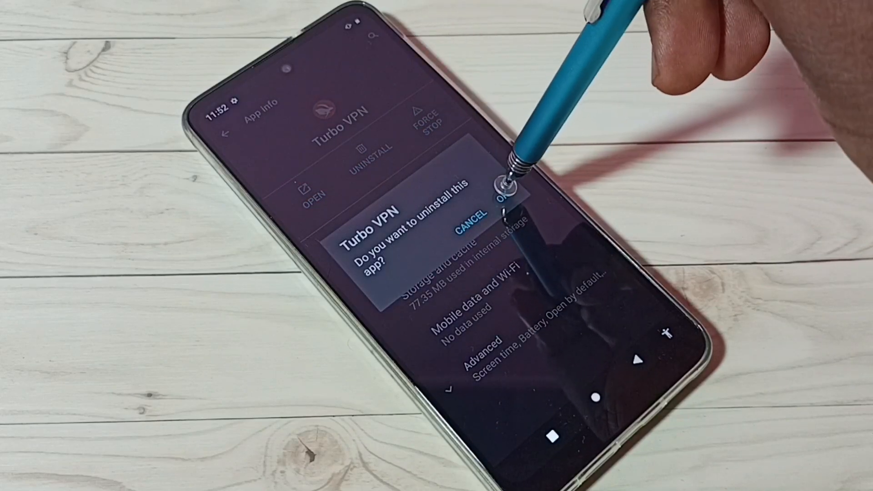
left_click(504, 187)
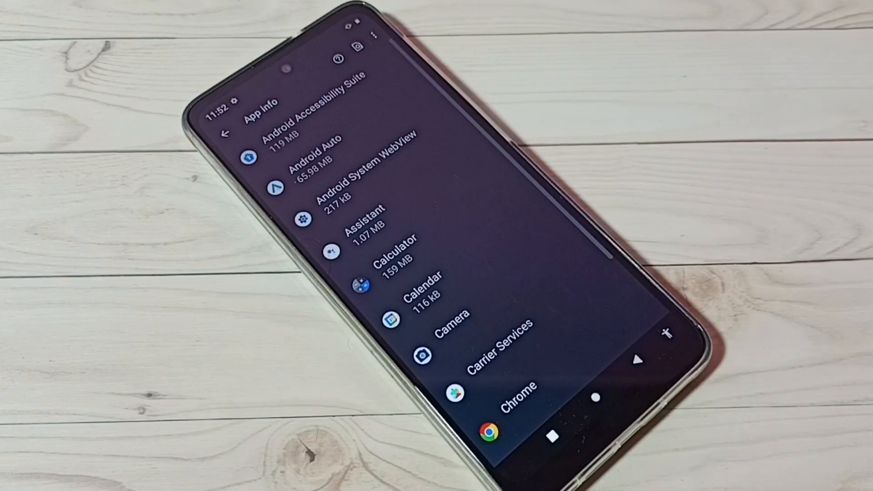